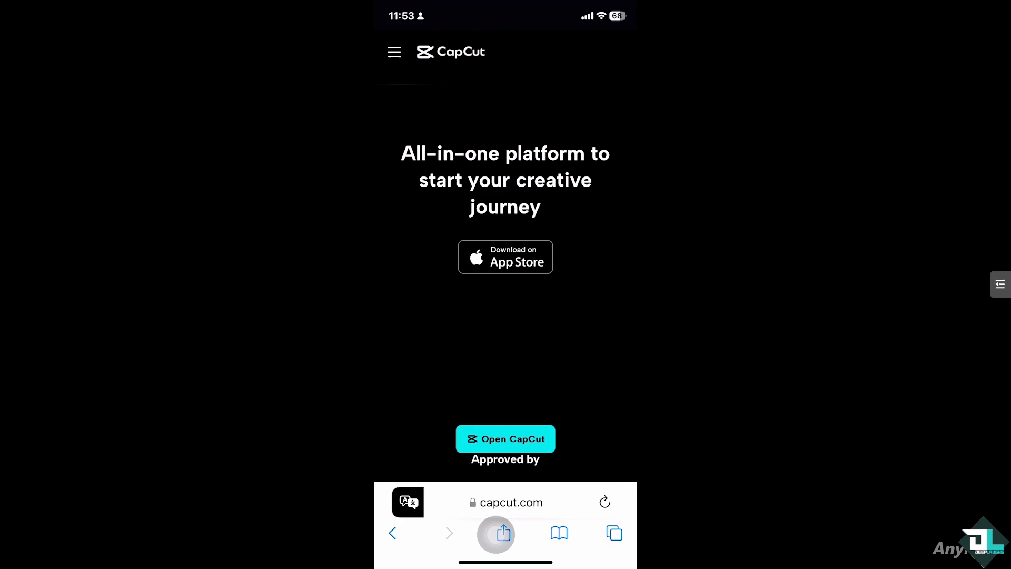
- Launch the CapCut app from the capcut.com page in Safari
left_click(505, 439)
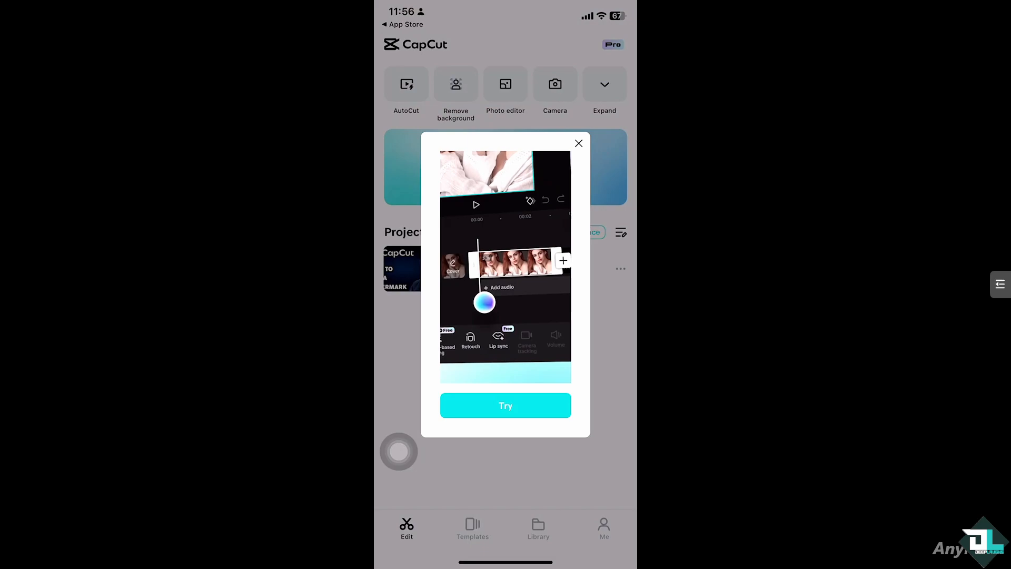
- Dismiss the Try popup, expand the tools, and open the 'How to Add Watermark' project
left_click(578, 143)
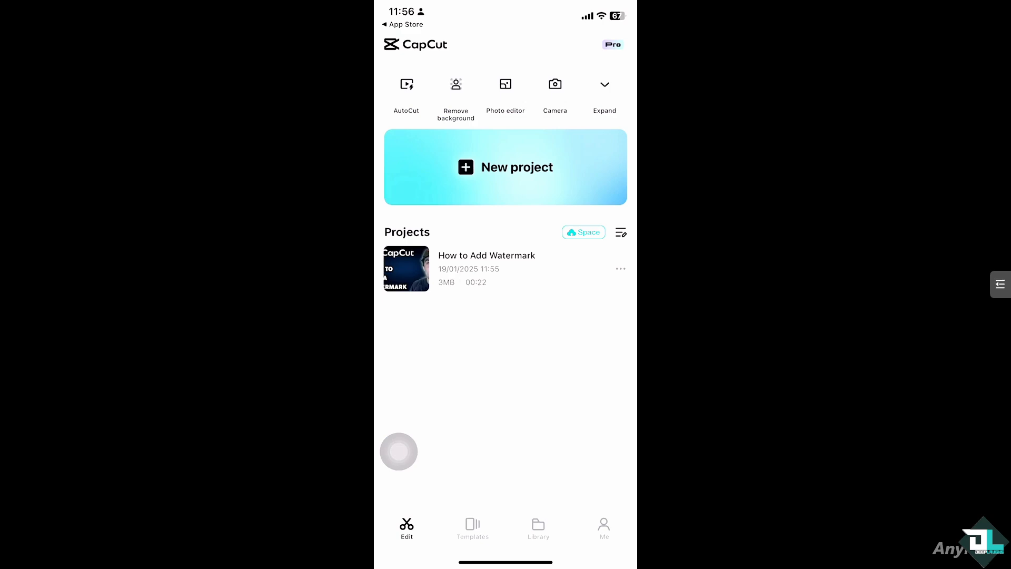
left_click(604, 83)
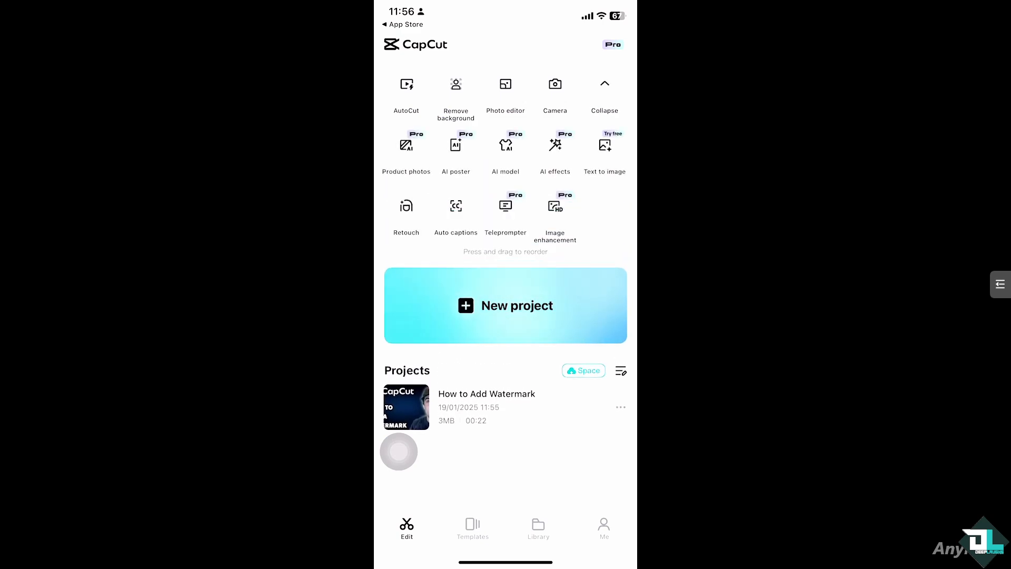
left_click(486, 406)
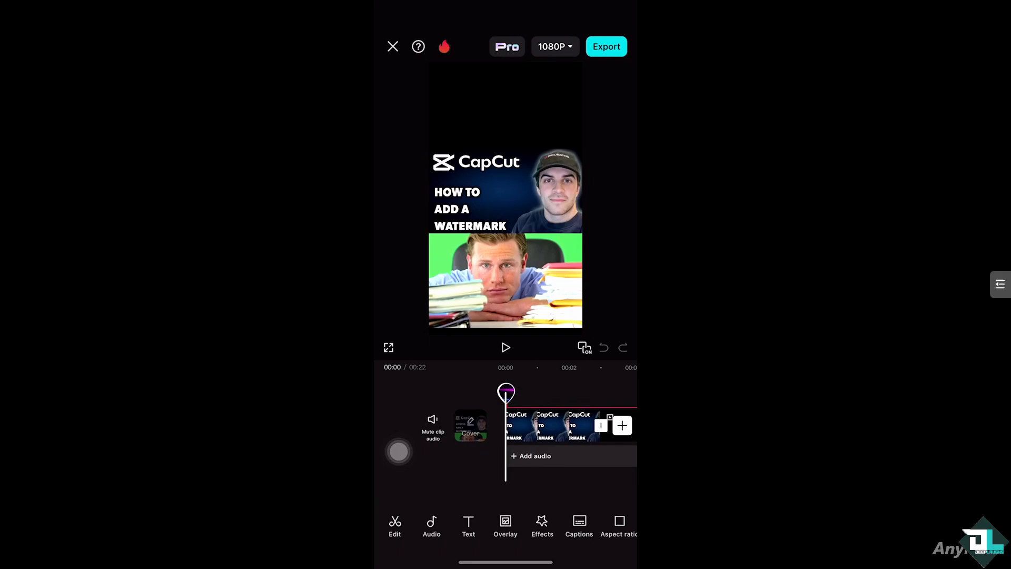
- Play the project preview, then bring up the Text tools
left_click(505, 347)
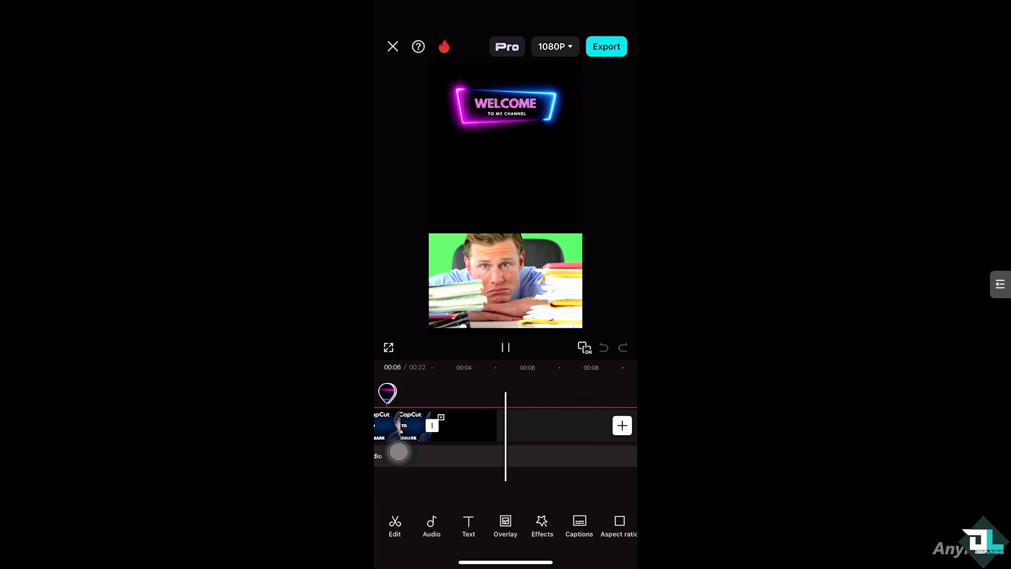
left_click(468, 526)
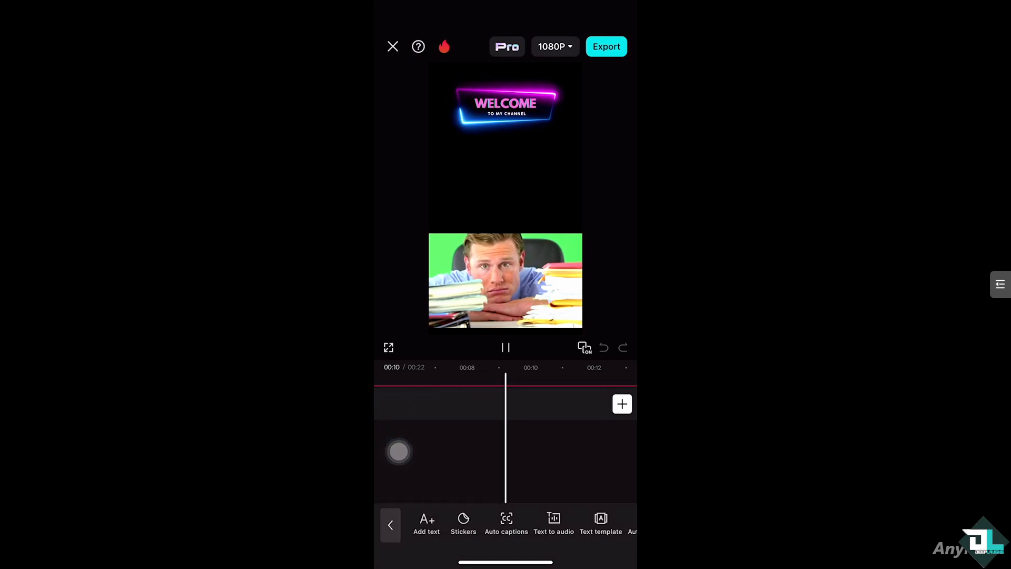
- Add a 'Deep laughs' text layer and position it just below the WELCOME banner
left_click(425, 522)
type("Deep laughs")
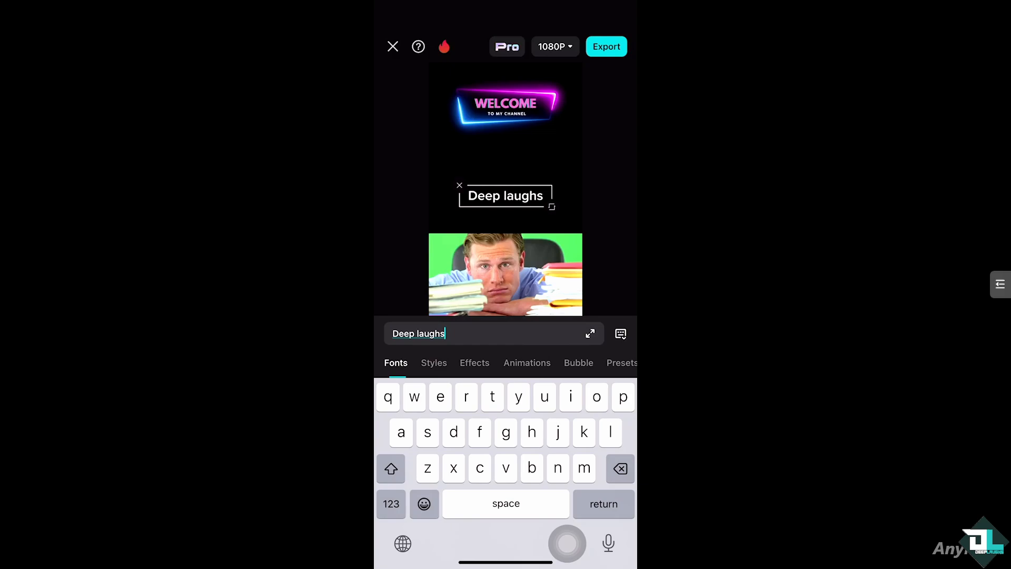
left_click_drag(506, 195, 522, 299)
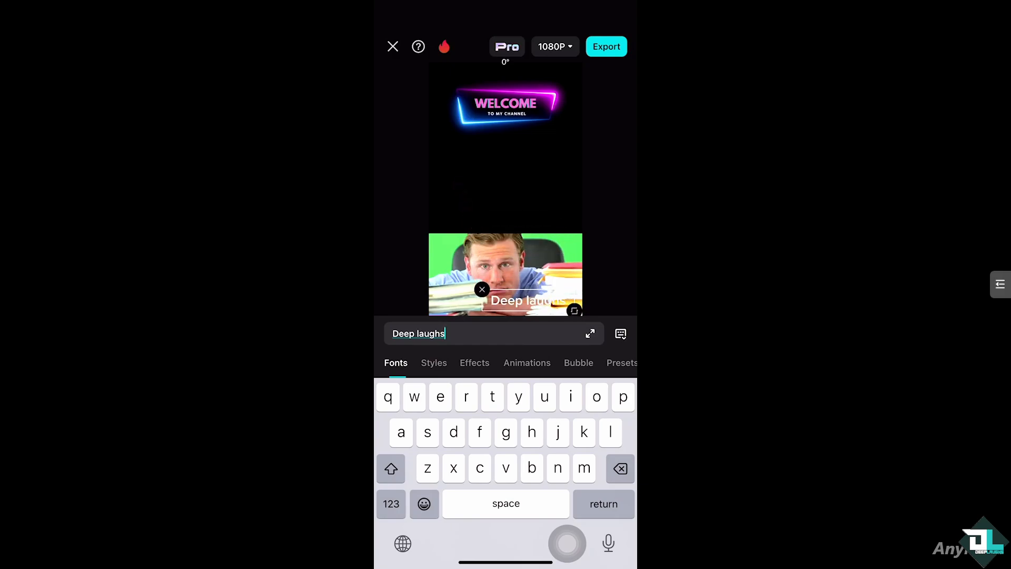
left_click_drag(522, 300, 543, 89)
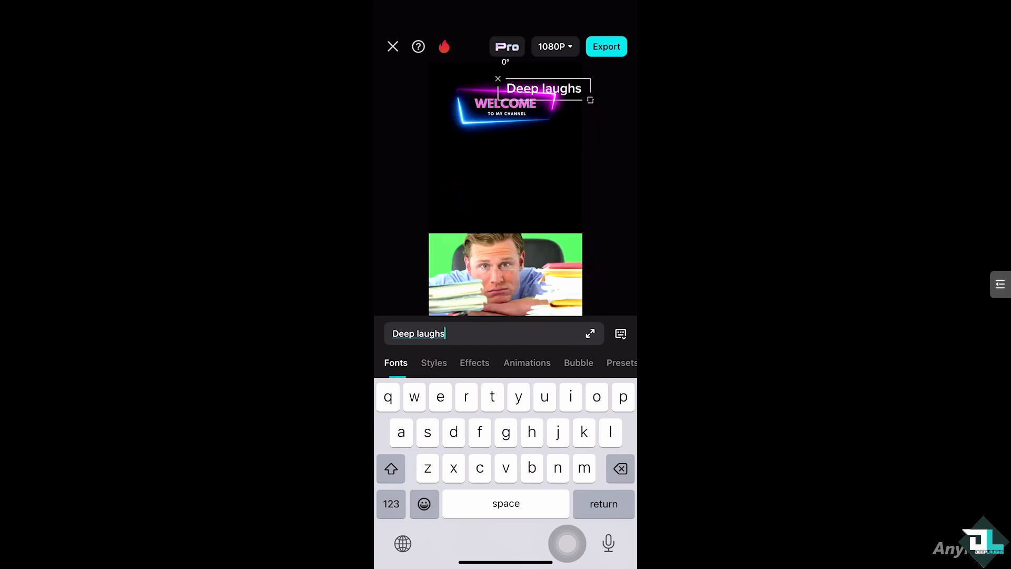
left_click_drag(543, 88, 519, 227)
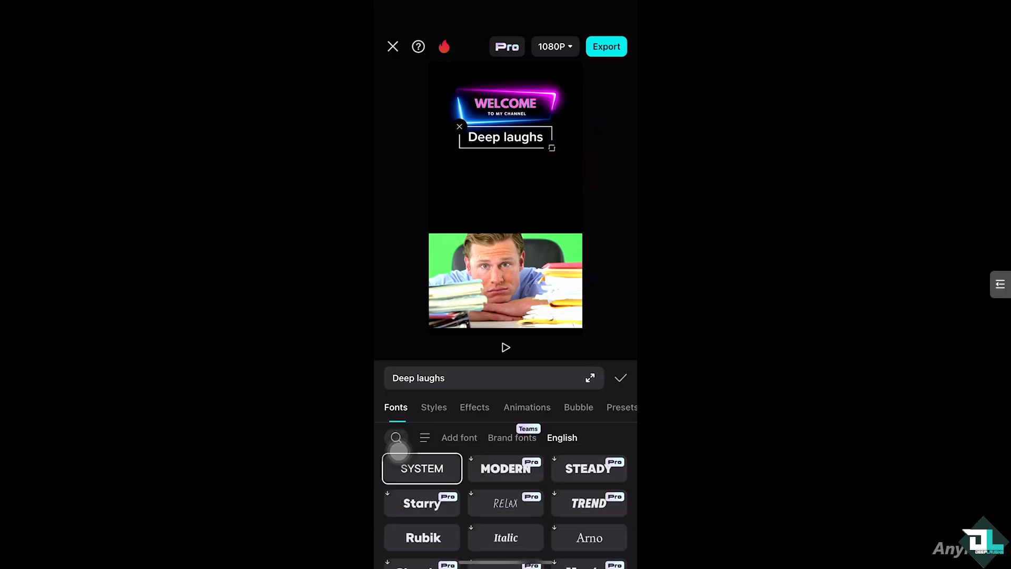
- Lower the Deep laughs text opacity, move it onto the lower clip, and color it black
left_click(433, 407)
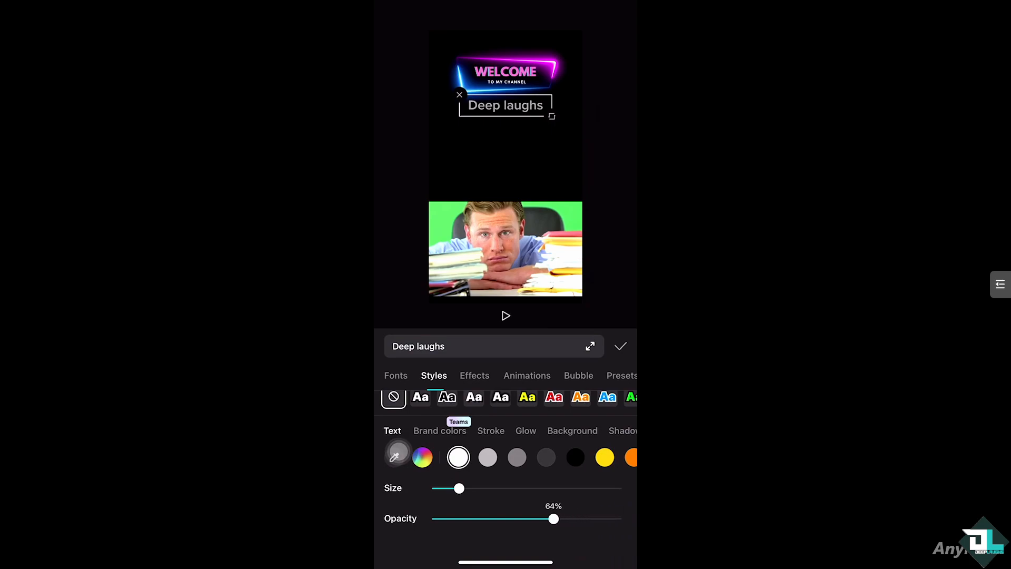
left_click_drag(552, 517, 501, 518)
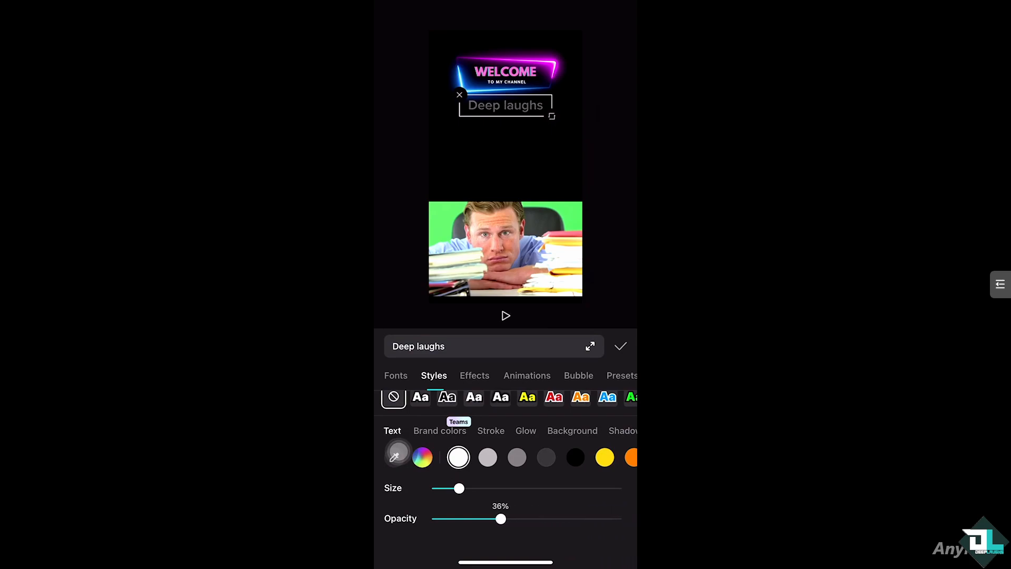
left_click_drag(500, 518, 487, 518)
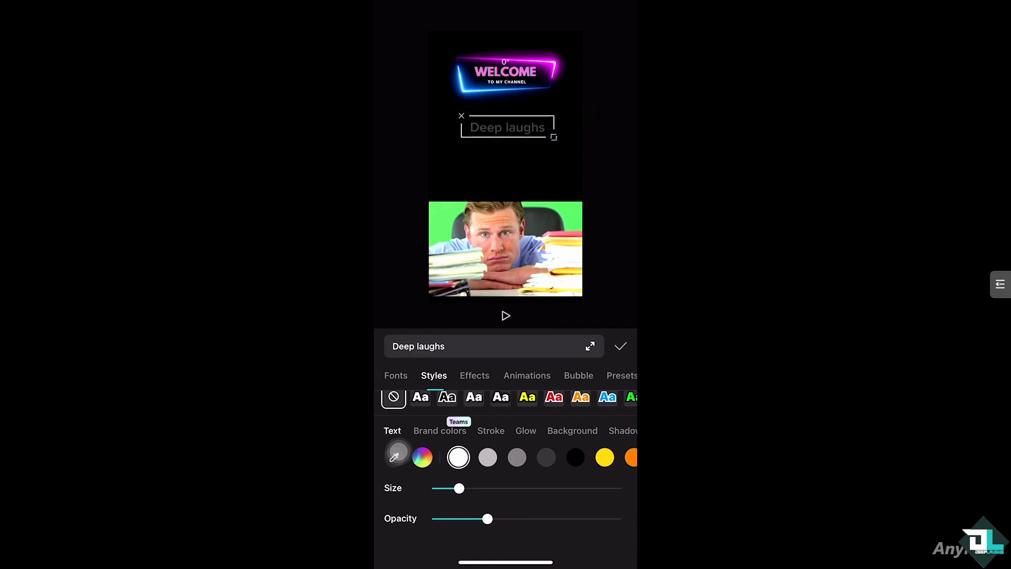
left_click_drag(507, 126, 535, 269)
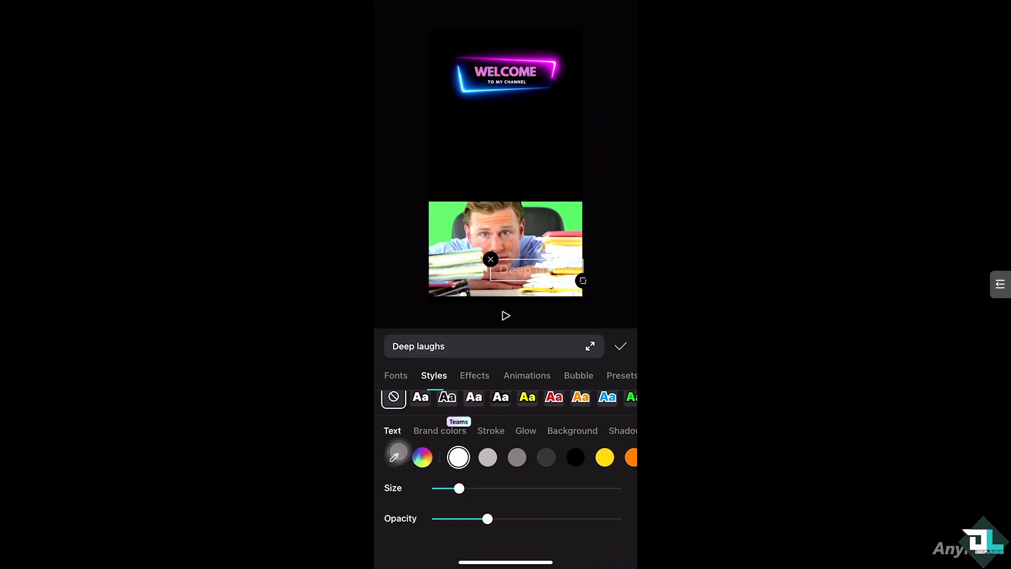
left_click(574, 457)
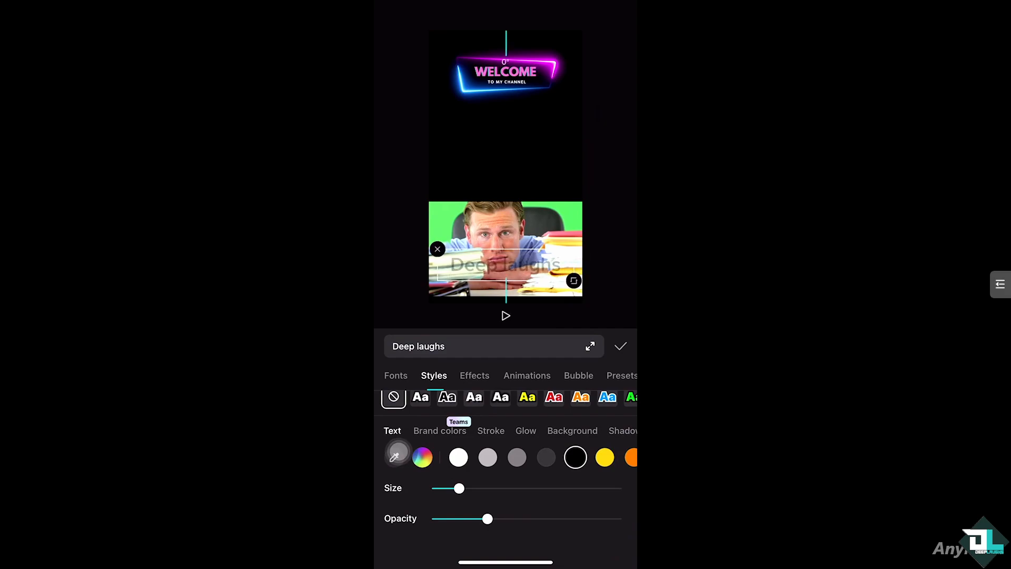
left_click(619, 346)
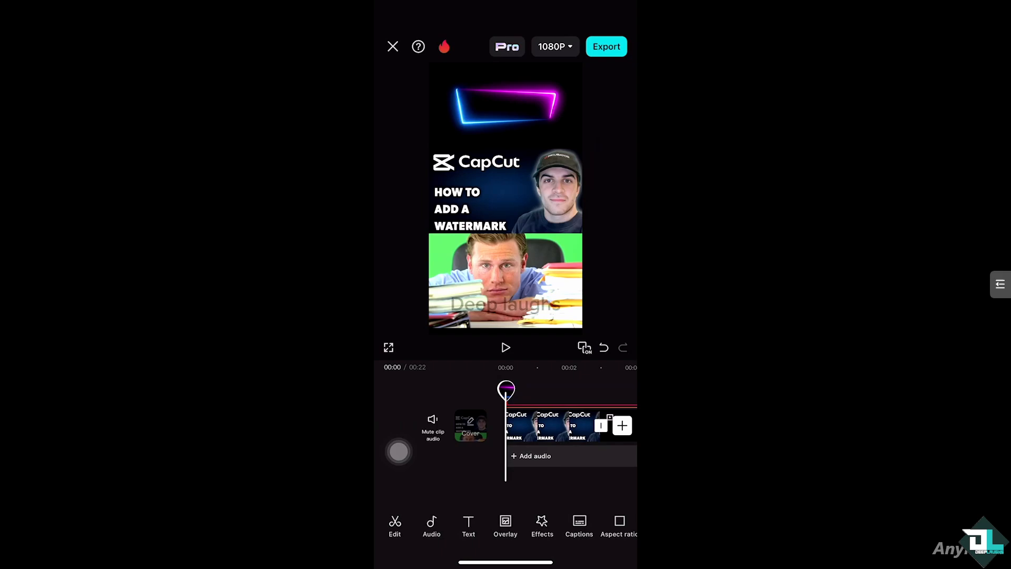
- Add the Deep Laughs logo as an overlay and shrink it into the bottom-right corner
left_click(505, 525)
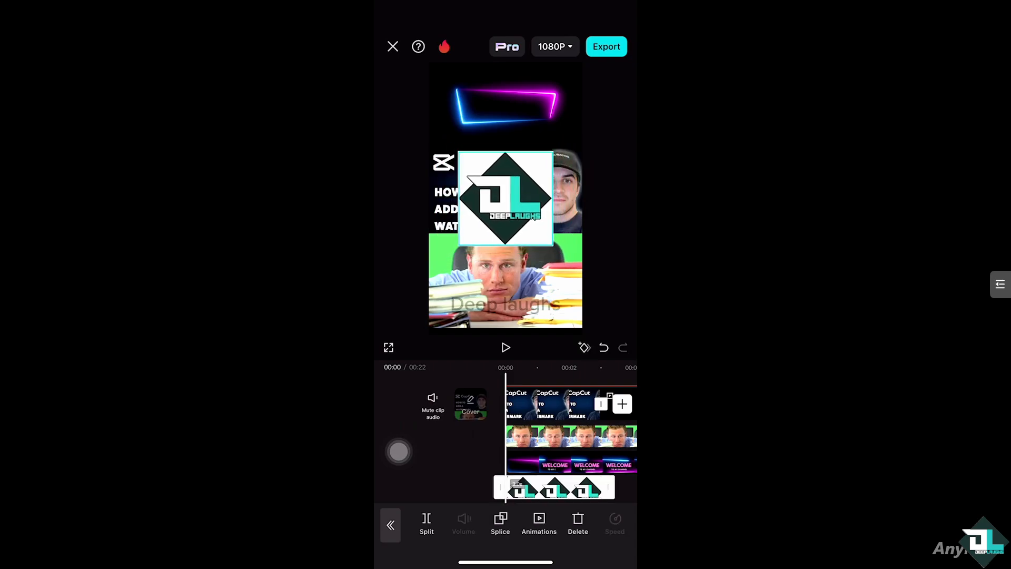
left_click_drag(505, 198, 505, 267)
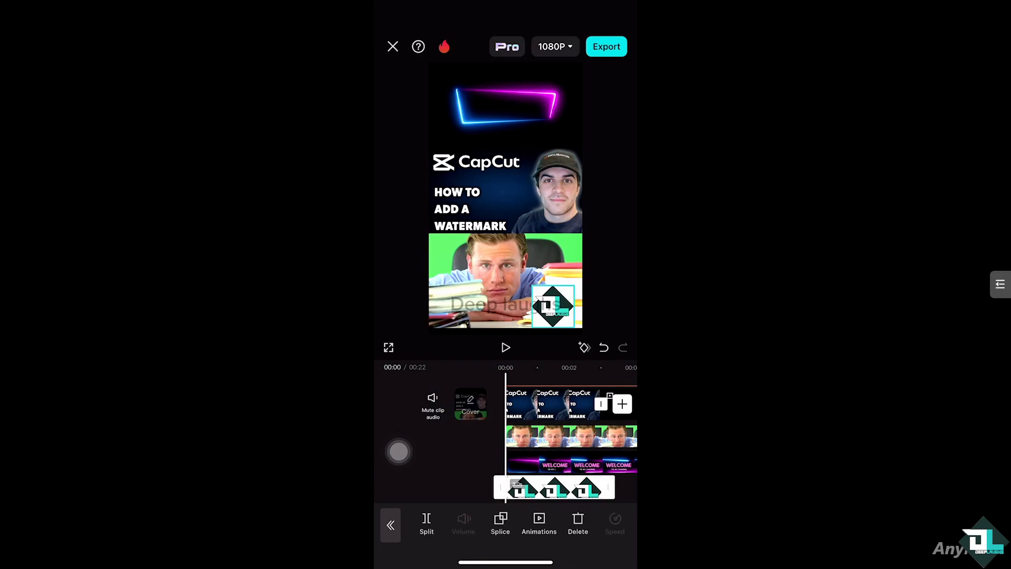
- Lower the logo overlay's opacity from 82 in the Opacity setting
scroll("left", 3)
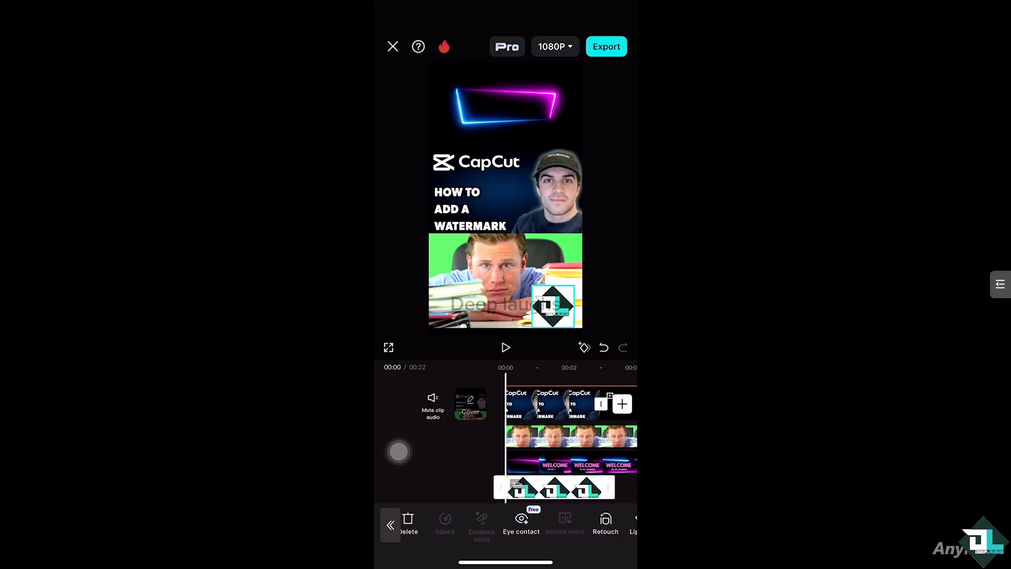
scroll("left", 3)
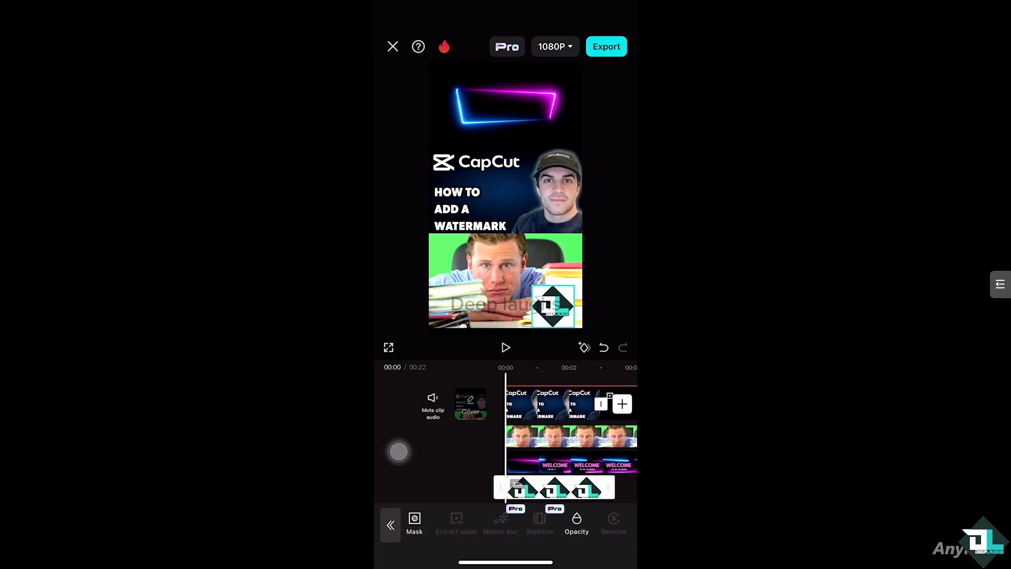
left_click(575, 522)
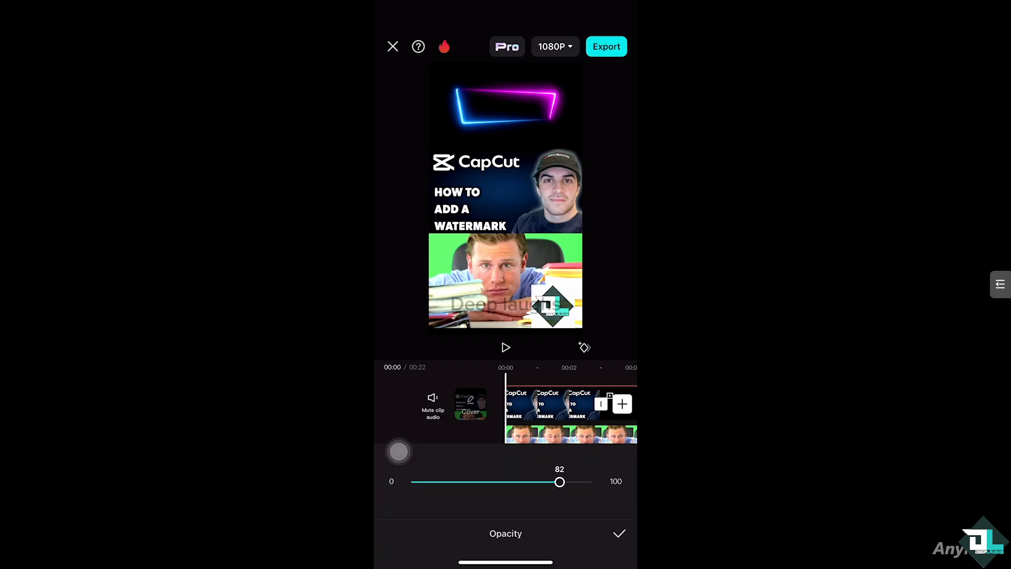
left_click_drag(559, 482, 522, 482)
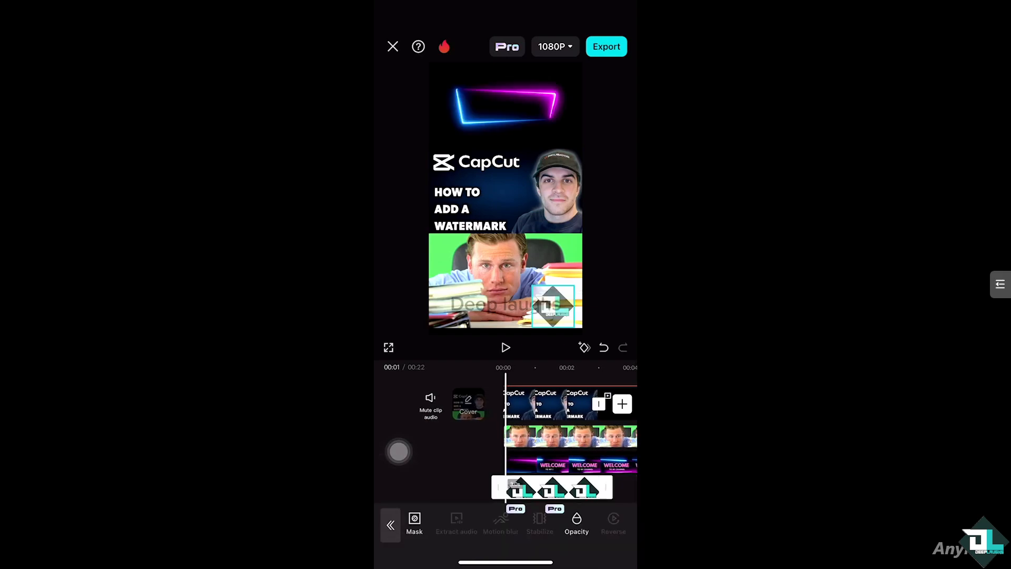
- Drag the faded logo to the top-right corner and play the preview
left_click_drag(554, 306, 554, 121)
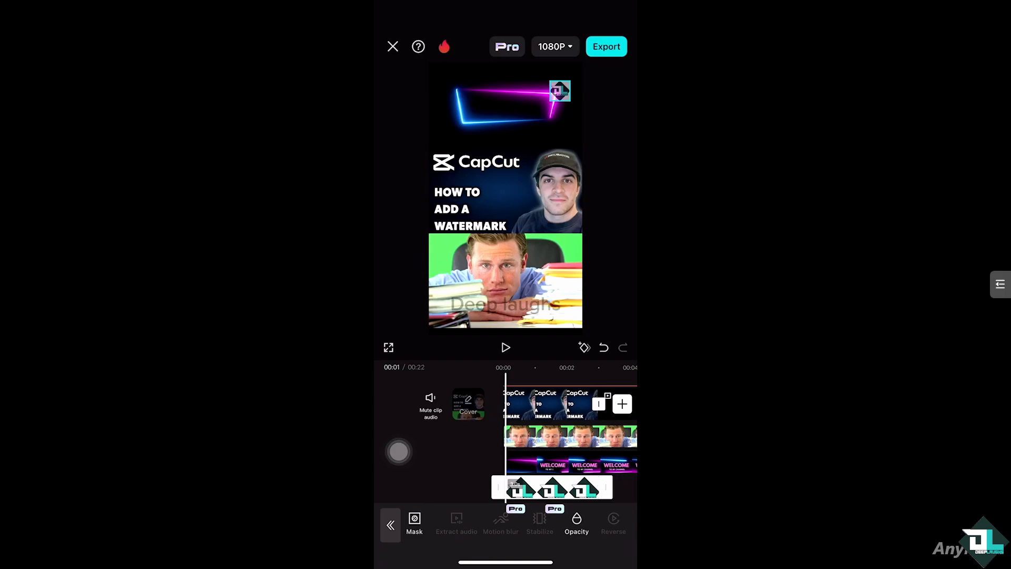
left_click(506, 347)
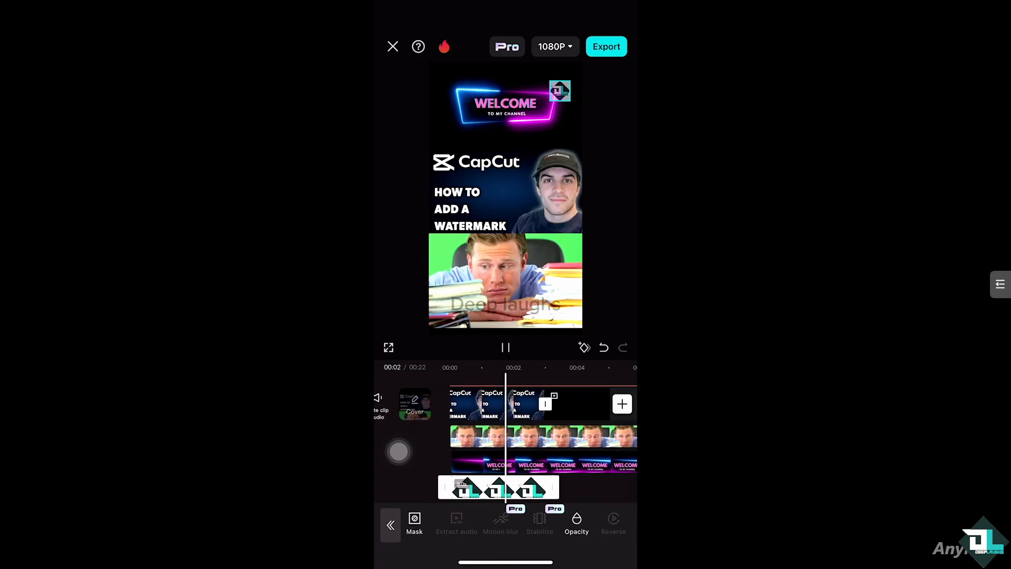